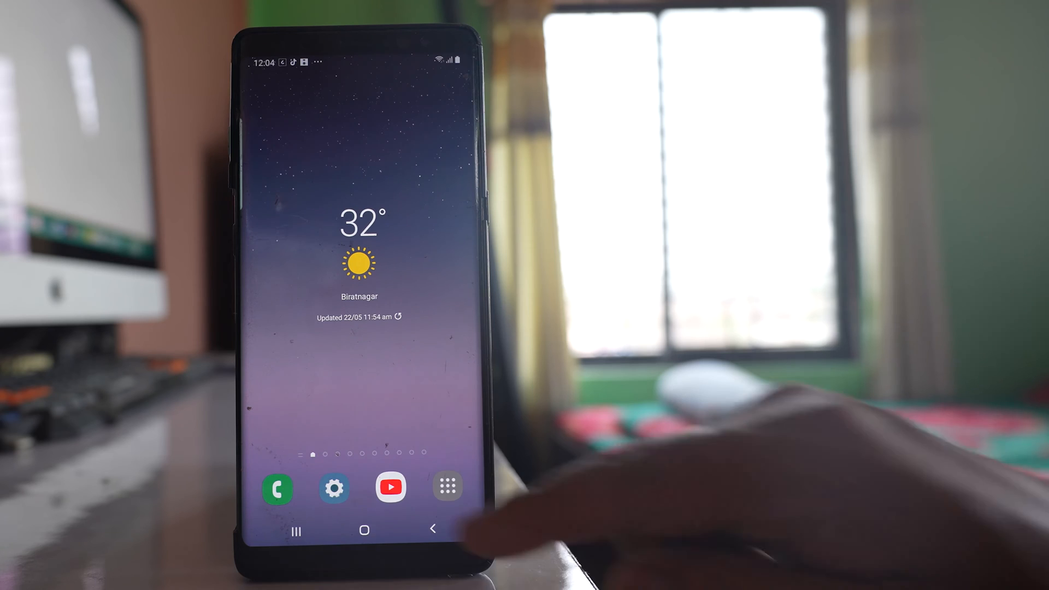
# Reset network settings from Settings > General management > Reset.
pyautogui.click(334, 488)
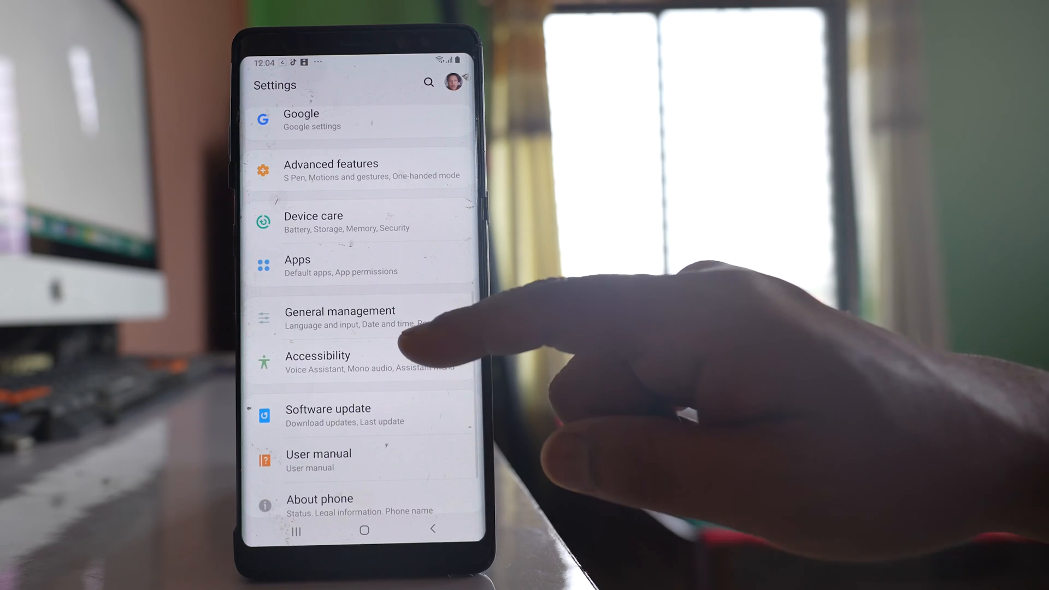
pyautogui.click(340, 310)
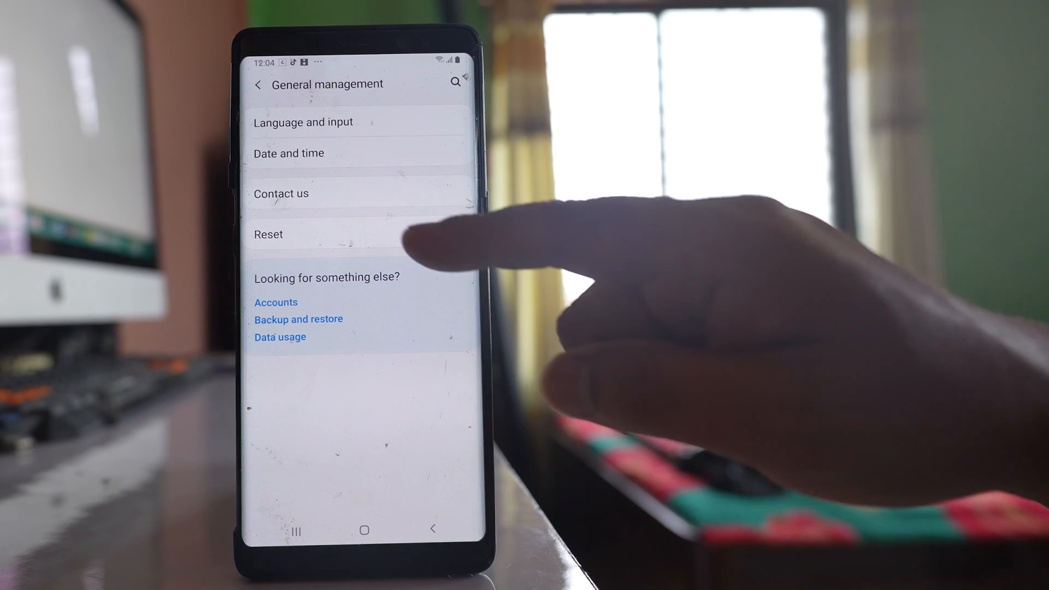
pyautogui.click(267, 234)
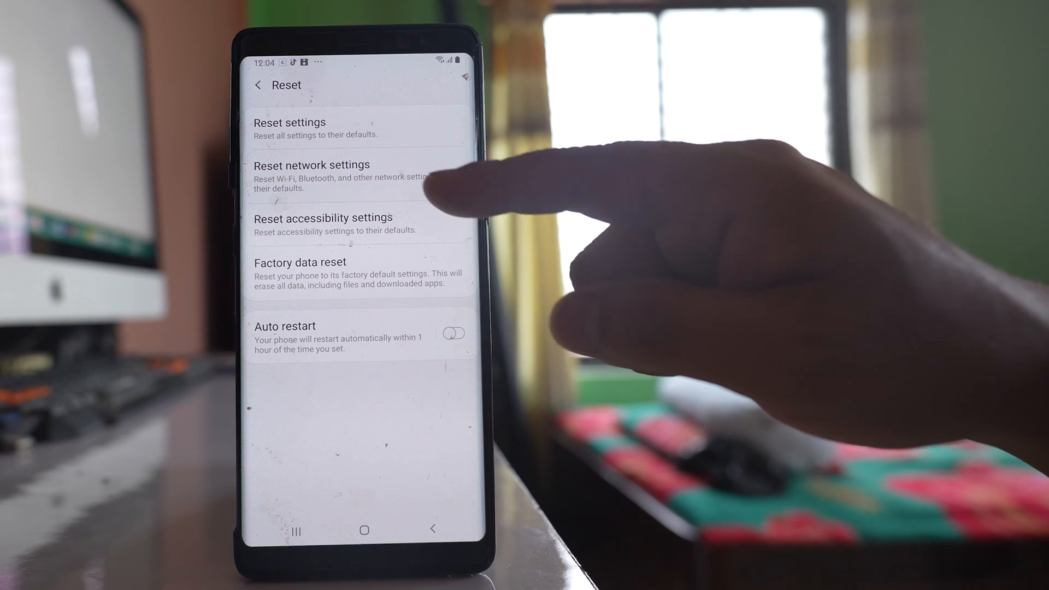
pyautogui.click(312, 164)
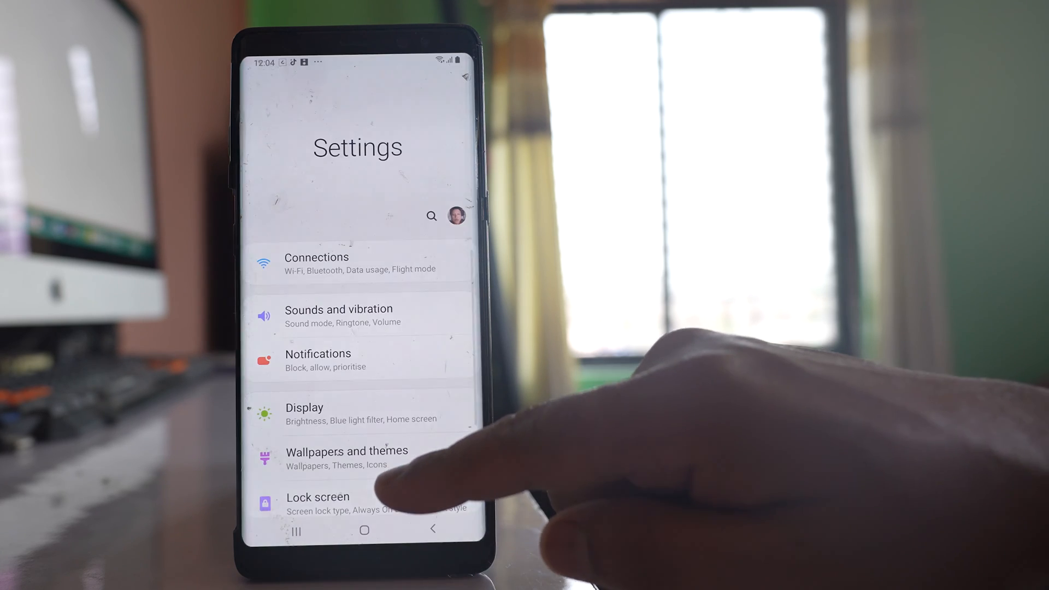
# Open Device care and view the phone's storage usage.
pyautogui.scroll(-3)
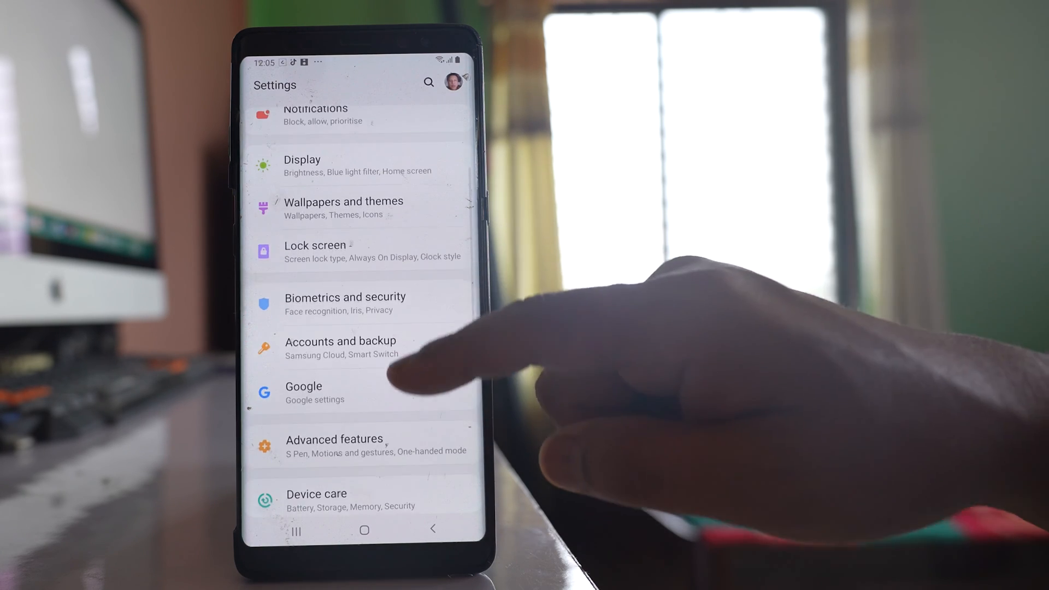
pyautogui.click(316, 493)
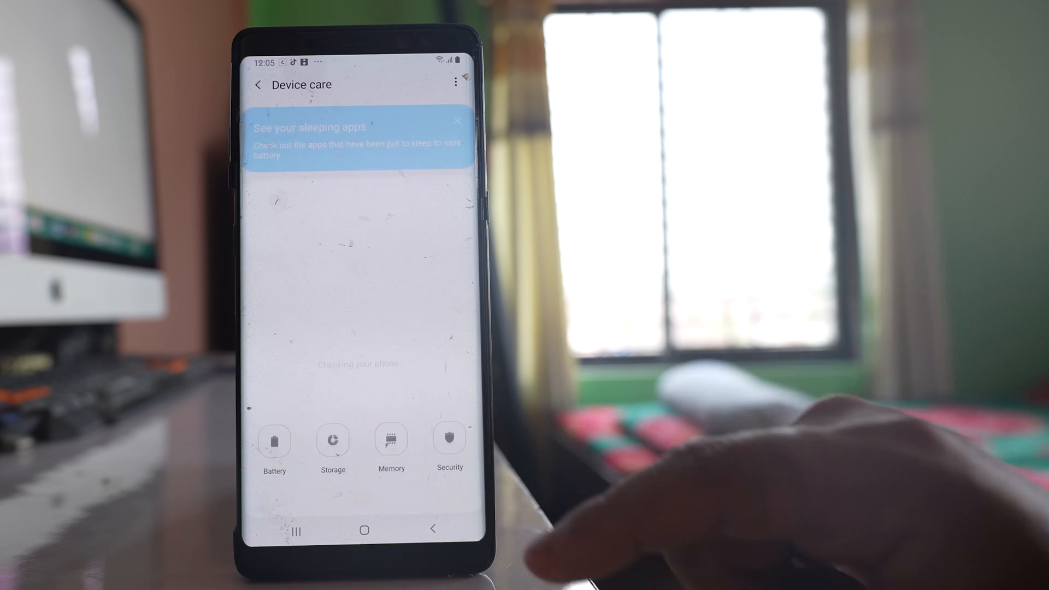
pyautogui.click(332, 440)
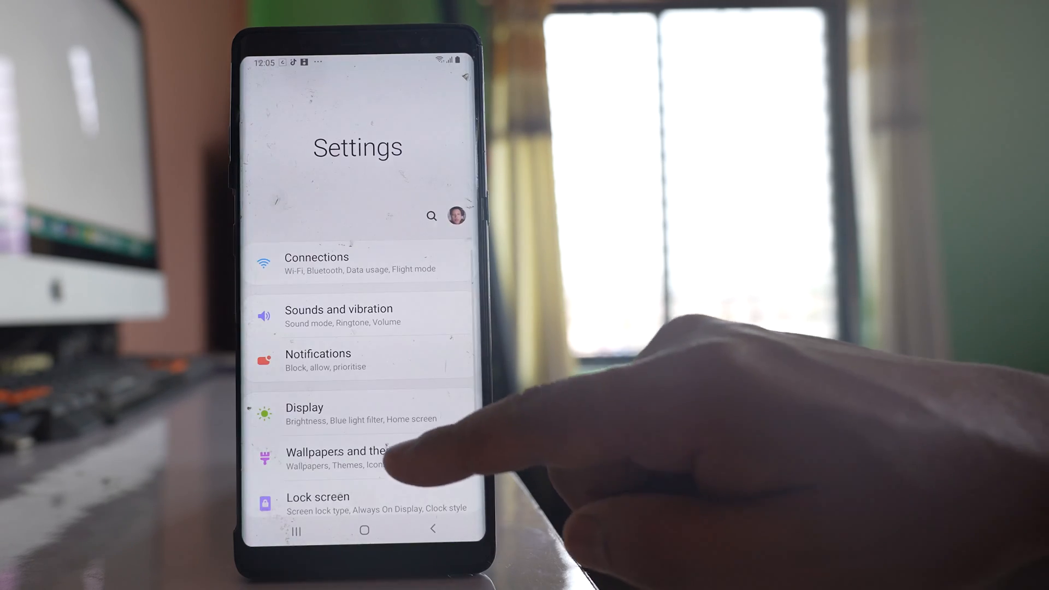
# Toggle Drive's Storage permission off and back on, leaving access allowed.
pyautogui.scroll(-3)
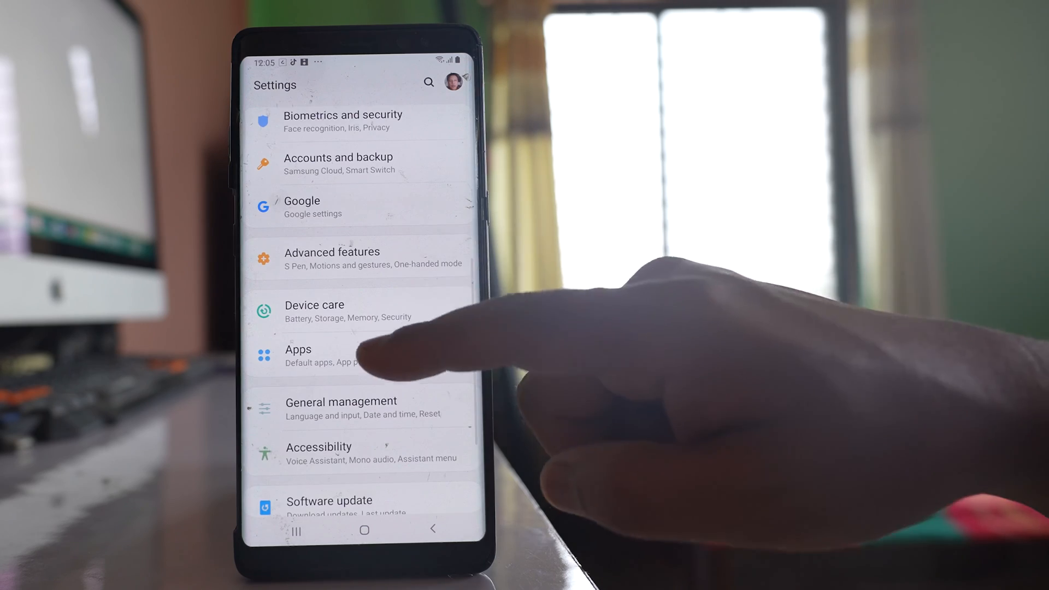
pyautogui.click(298, 349)
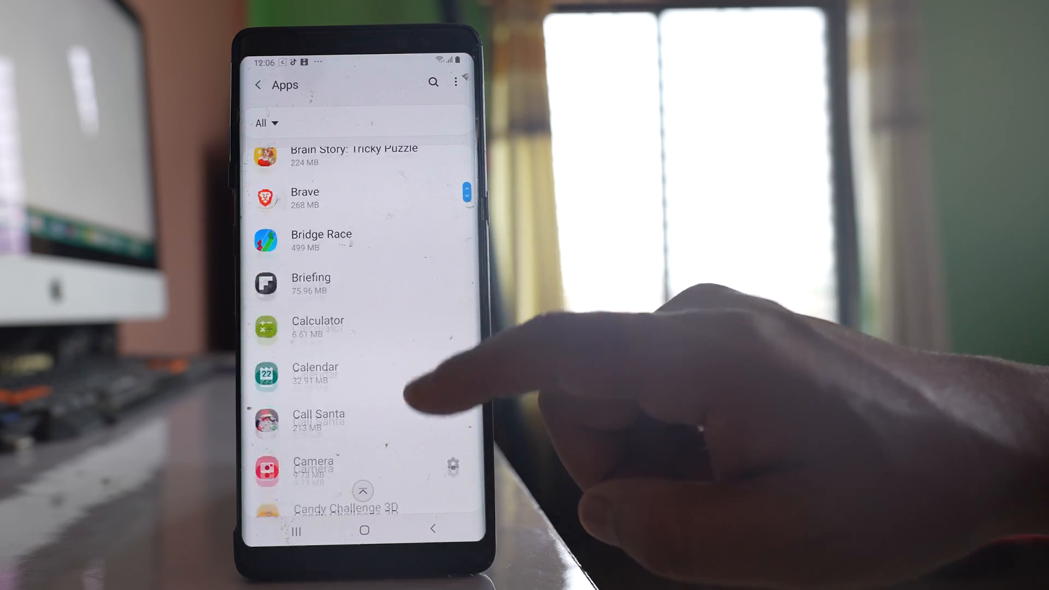
pyautogui.scroll(-3)
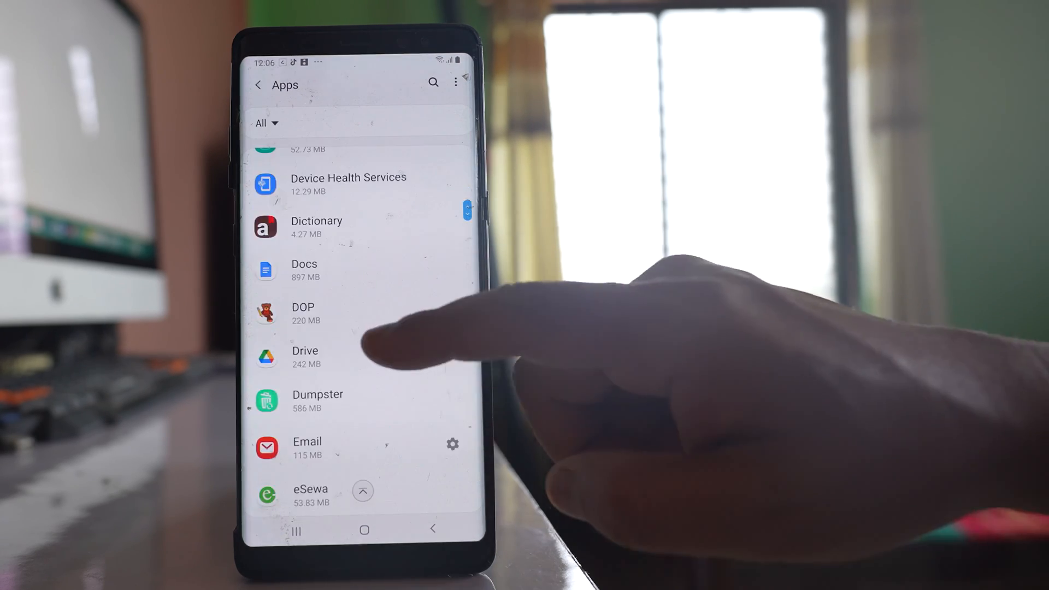
pyautogui.click(305, 357)
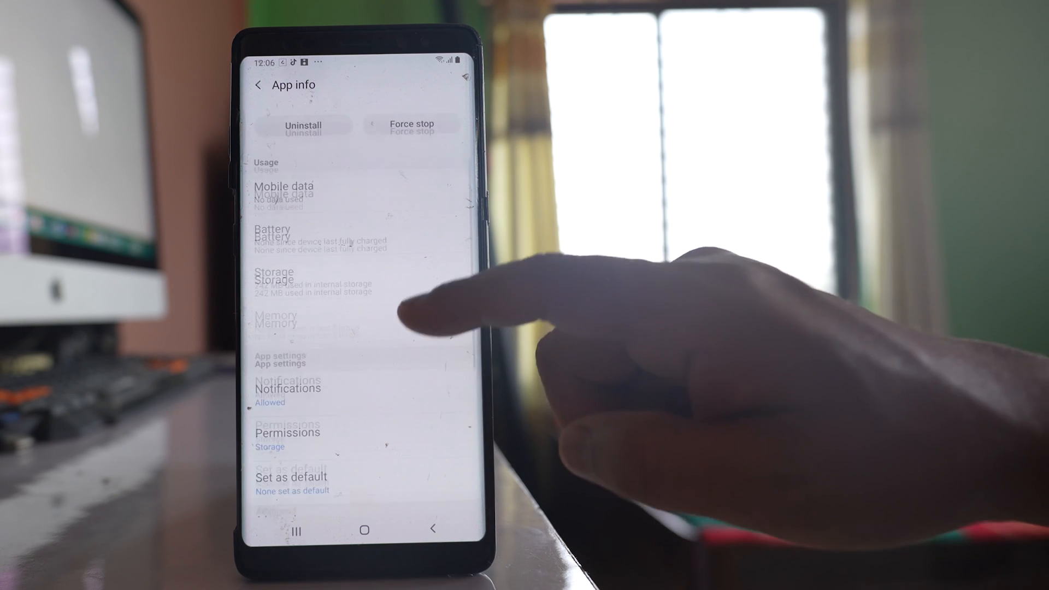
pyautogui.click(287, 433)
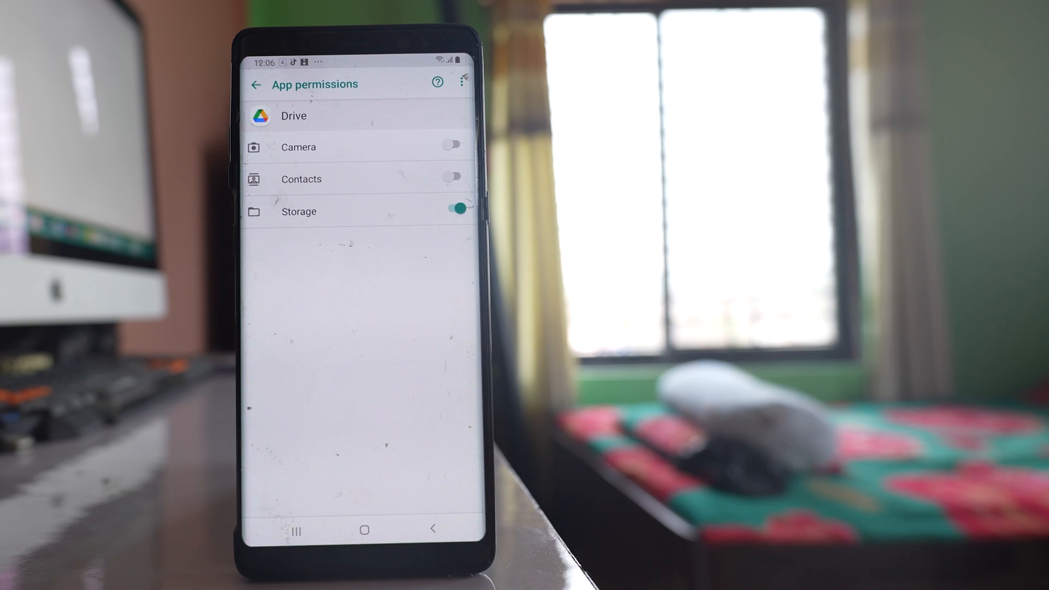
pyautogui.click(456, 208)
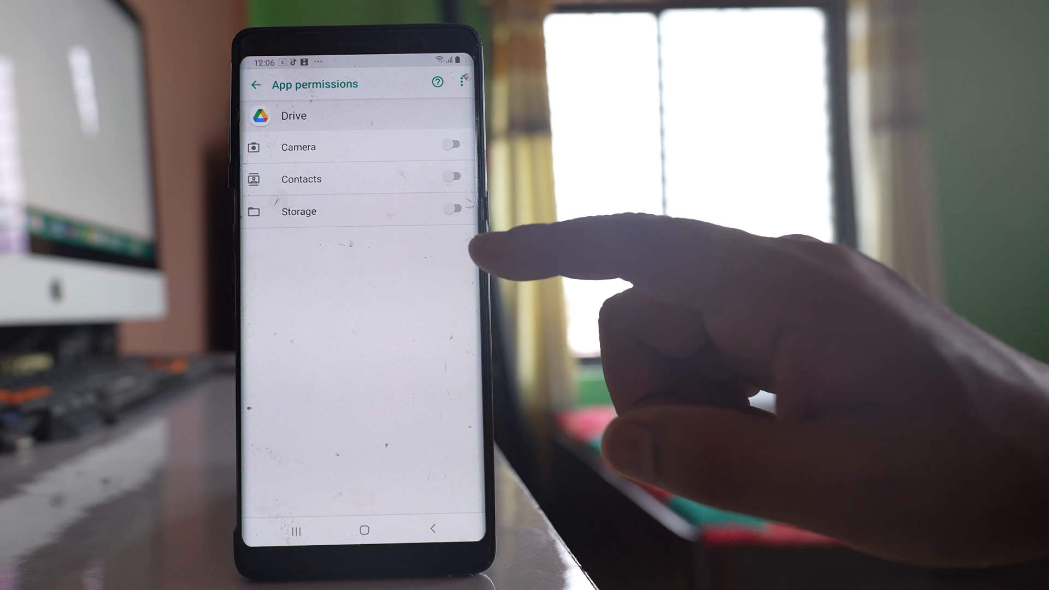
pyautogui.click(454, 208)
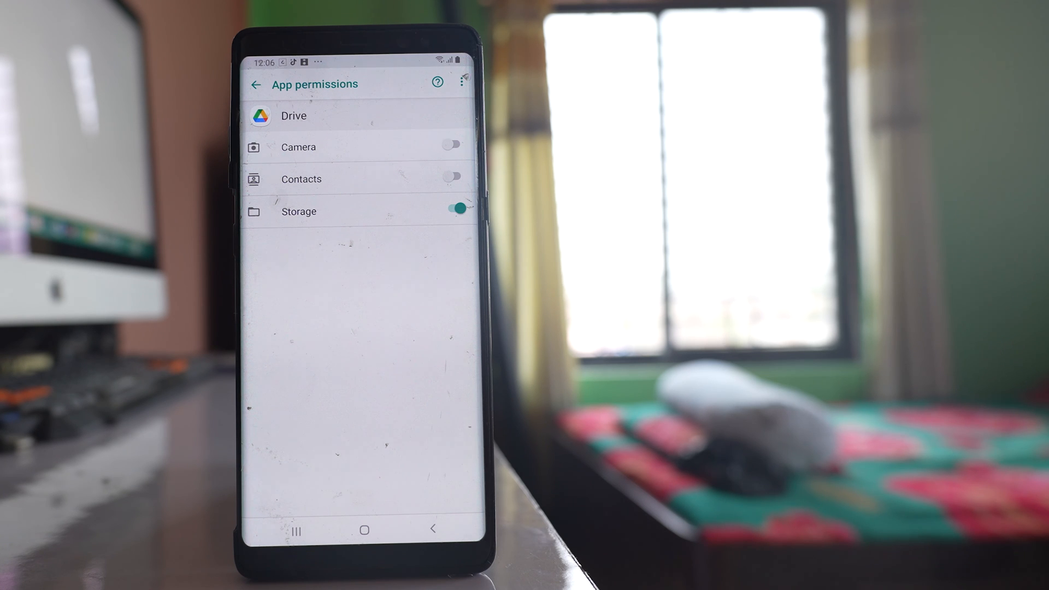
pyautogui.click(256, 84)
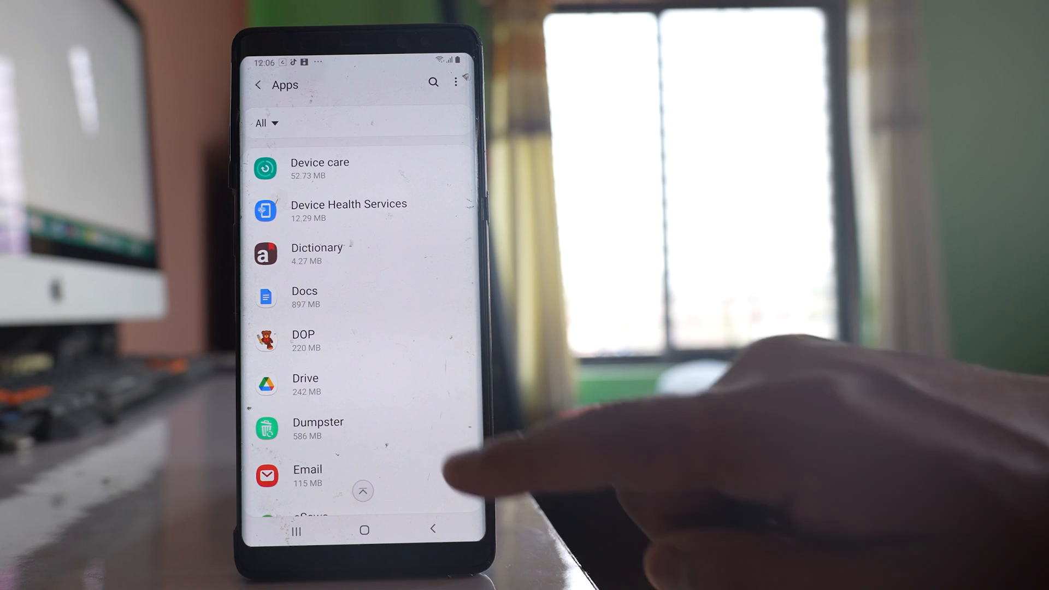
# Clear Google Drive's data and confirm, bringing its storage down to about 76 MB.
pyautogui.click(305, 385)
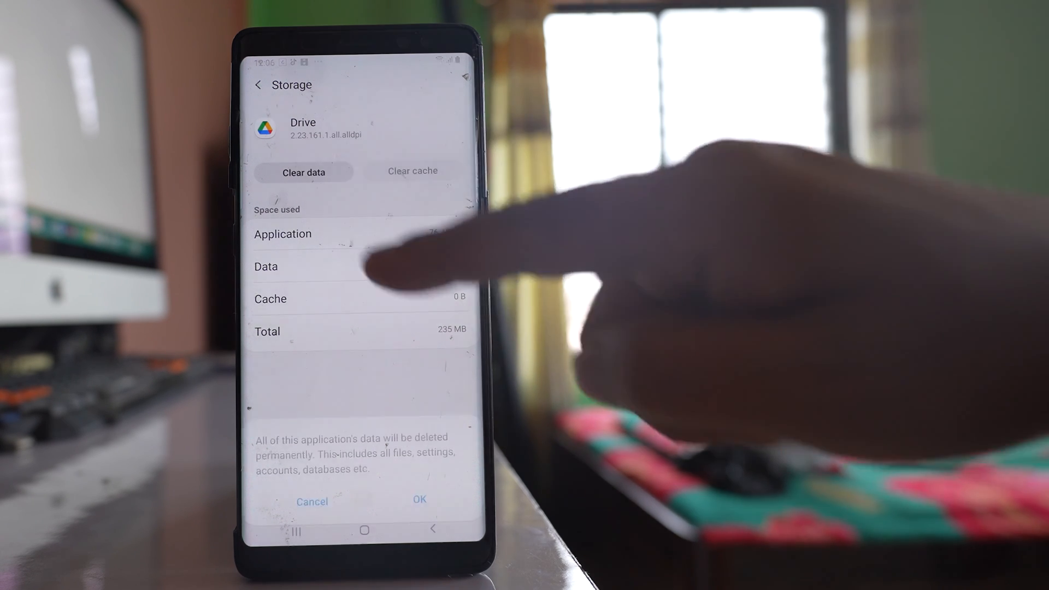
pyautogui.click(417, 500)
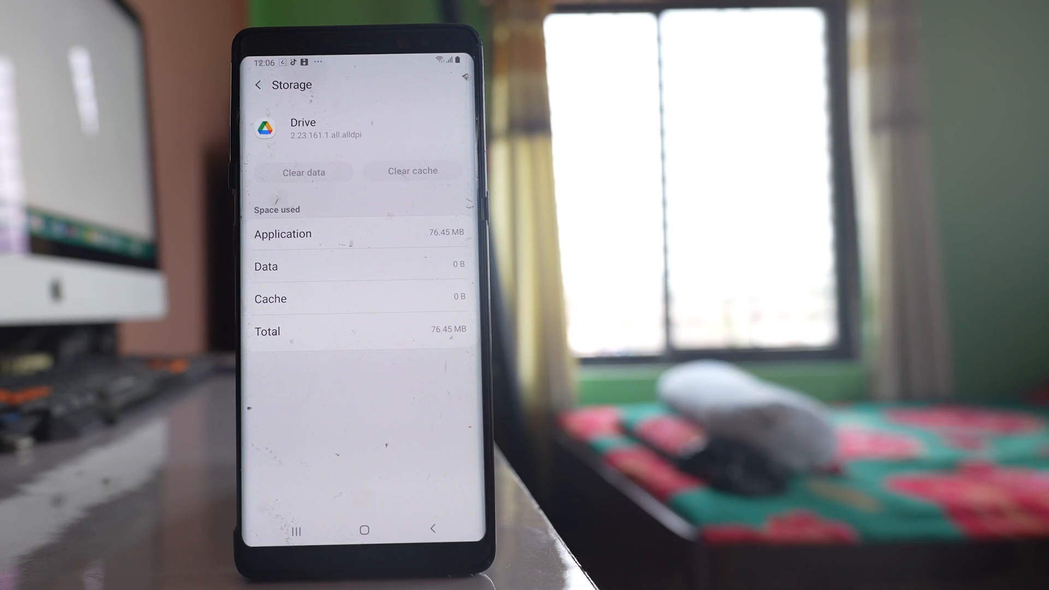